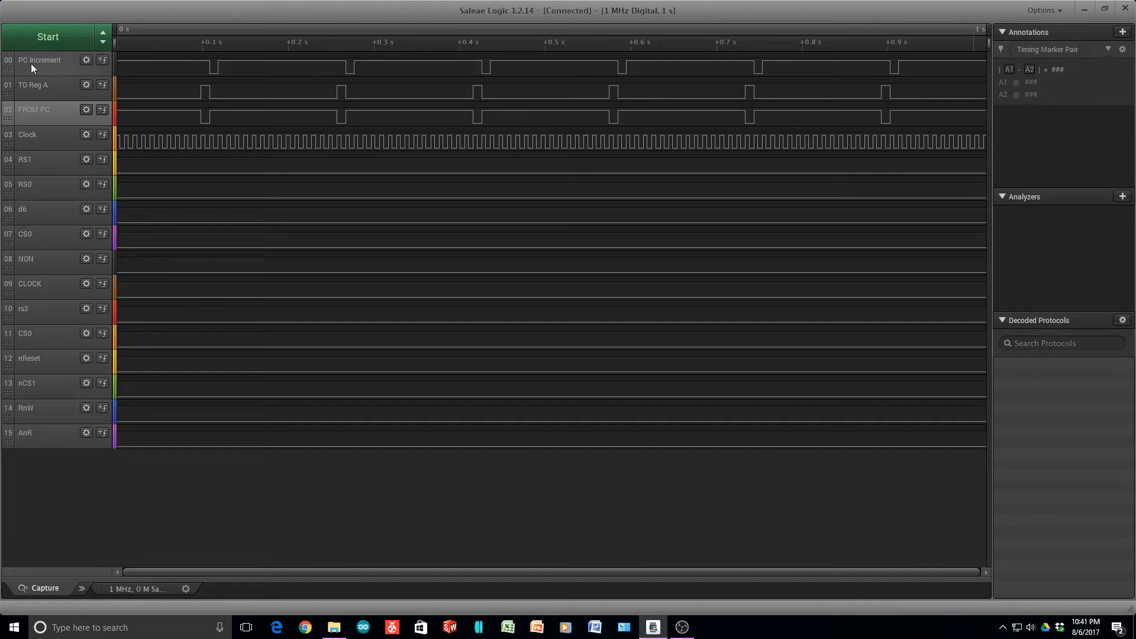
mouse_move(263, 61)
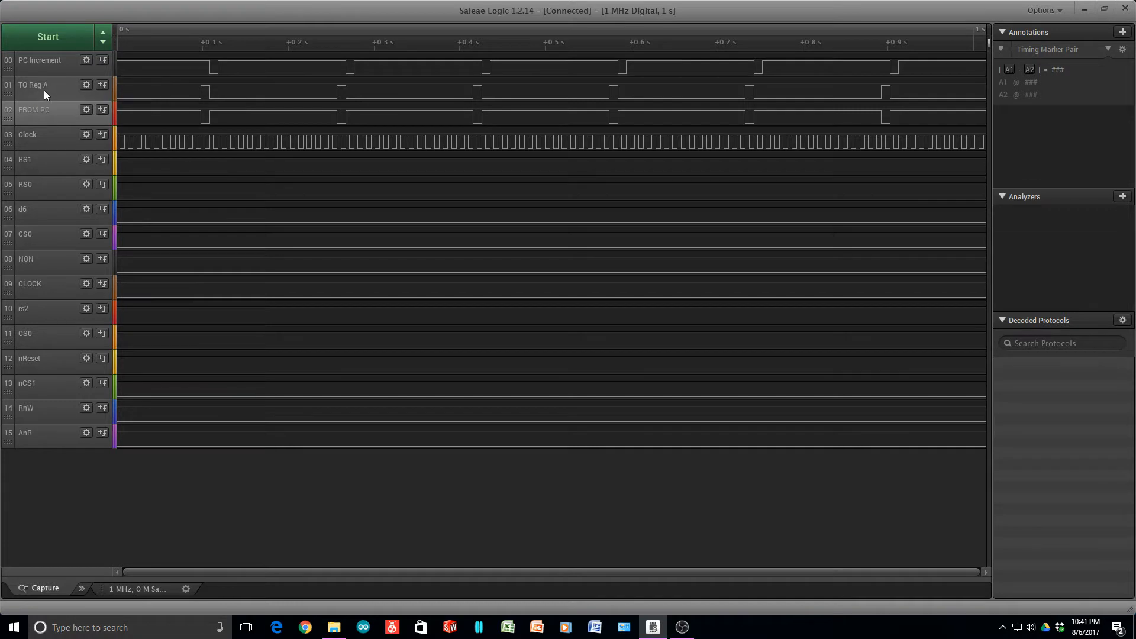
mouse_move(163, 90)
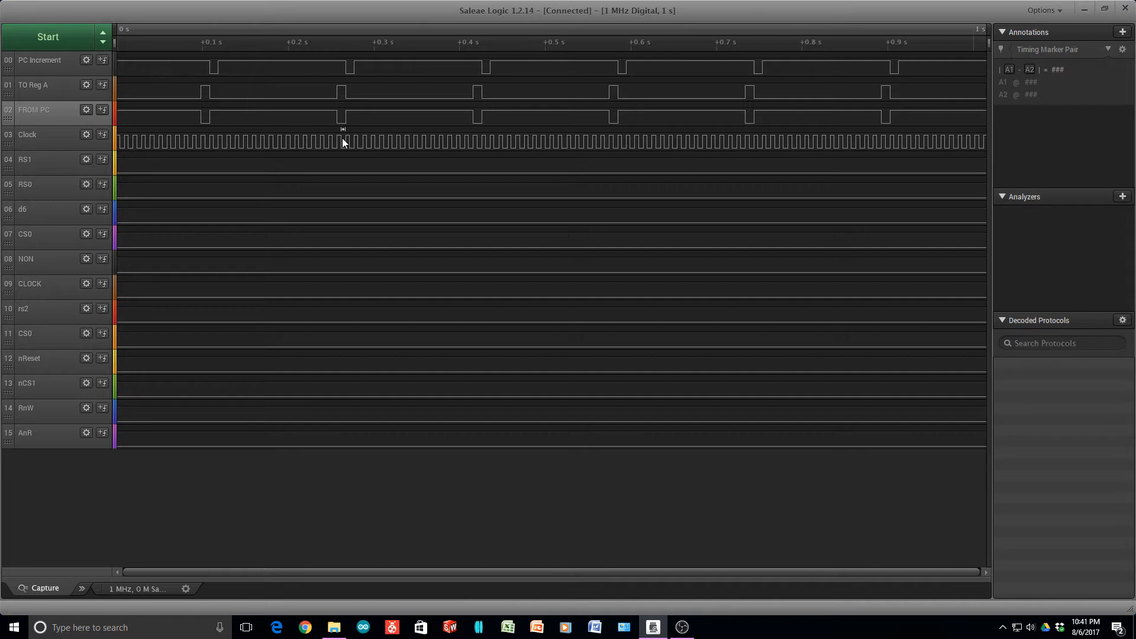
mouse_move(336, 178)
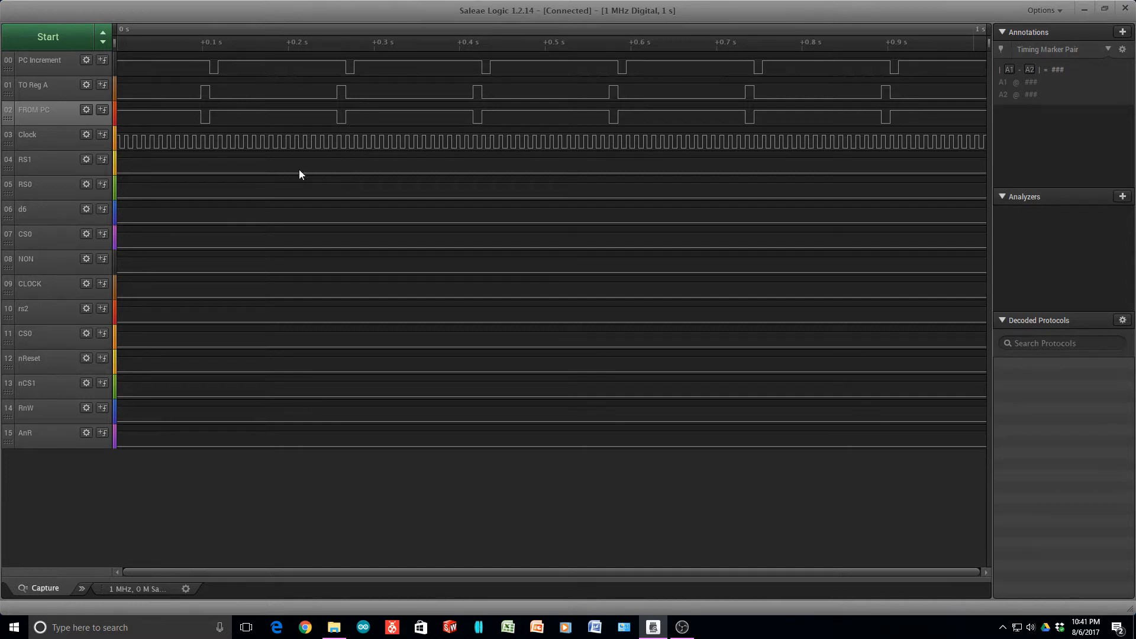
mouse_move(33, 95)
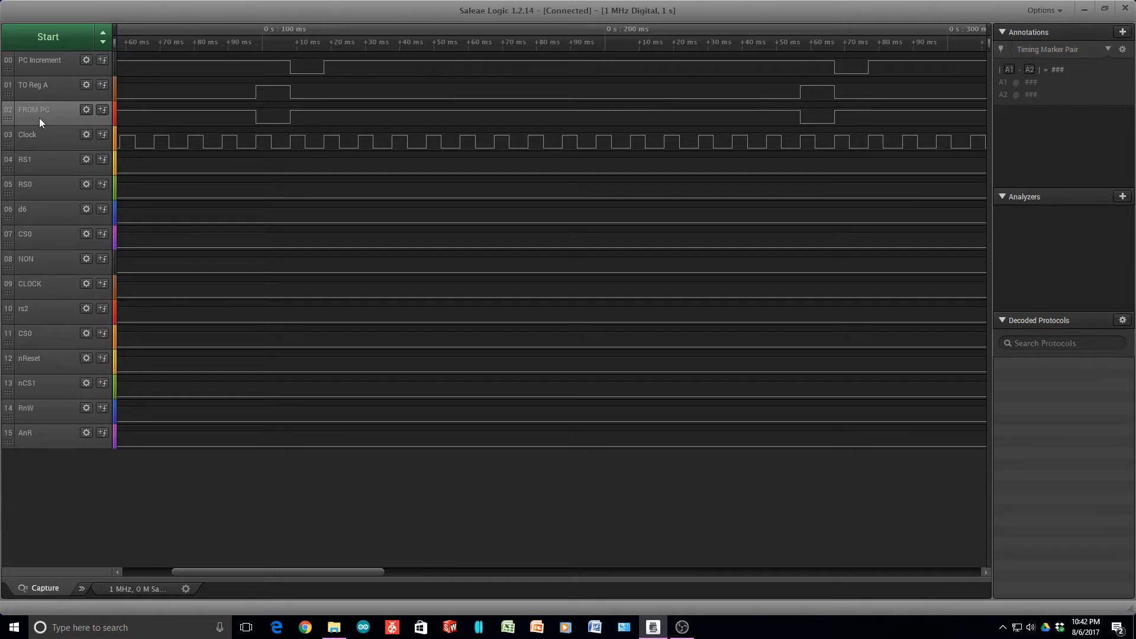
mouse_move(283, 133)
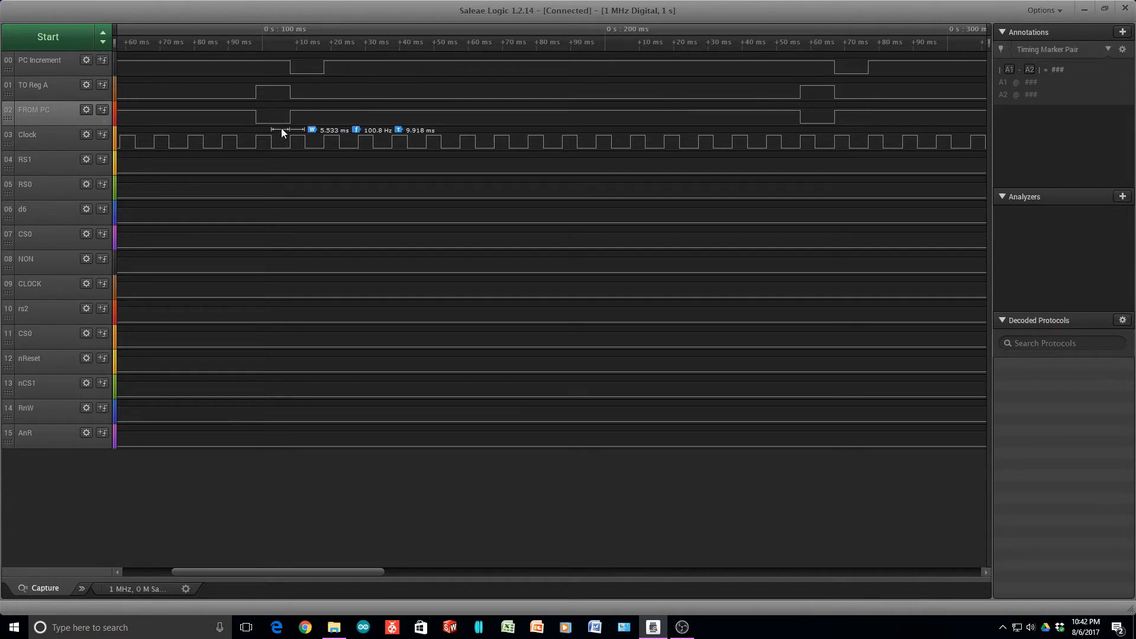
mouse_move(126, 105)
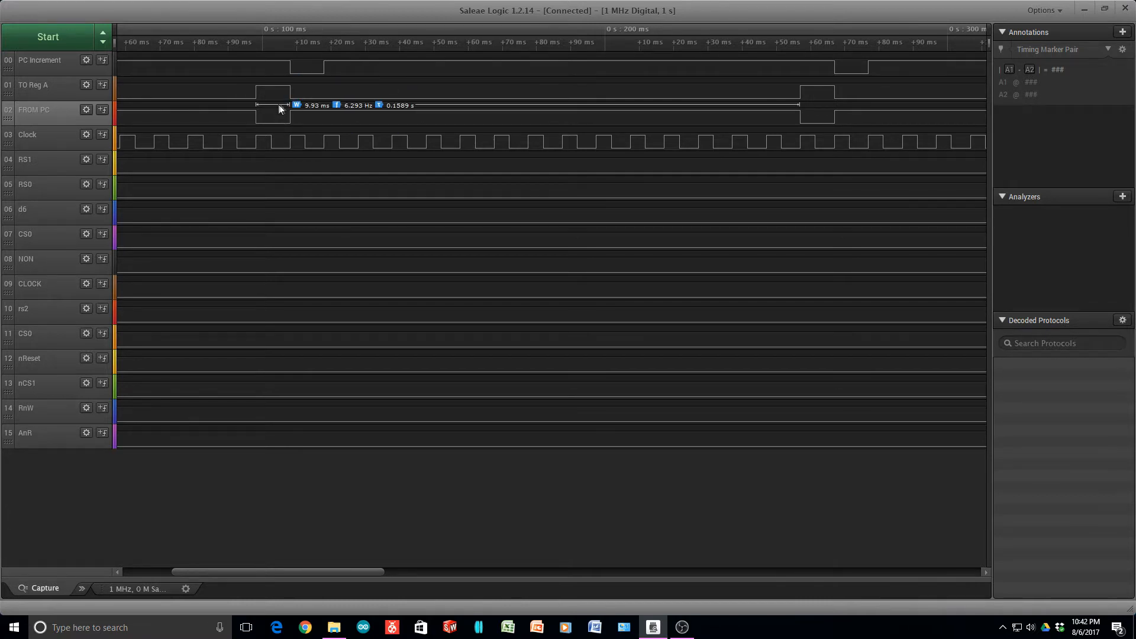
mouse_move(296, 197)
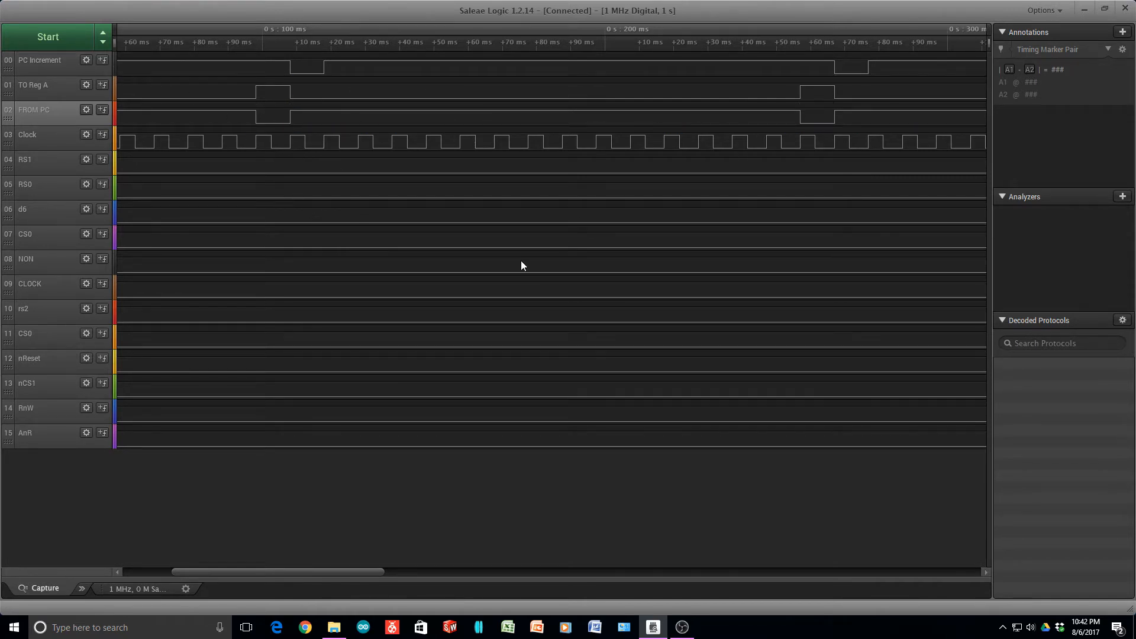
mouse_move(263, 134)
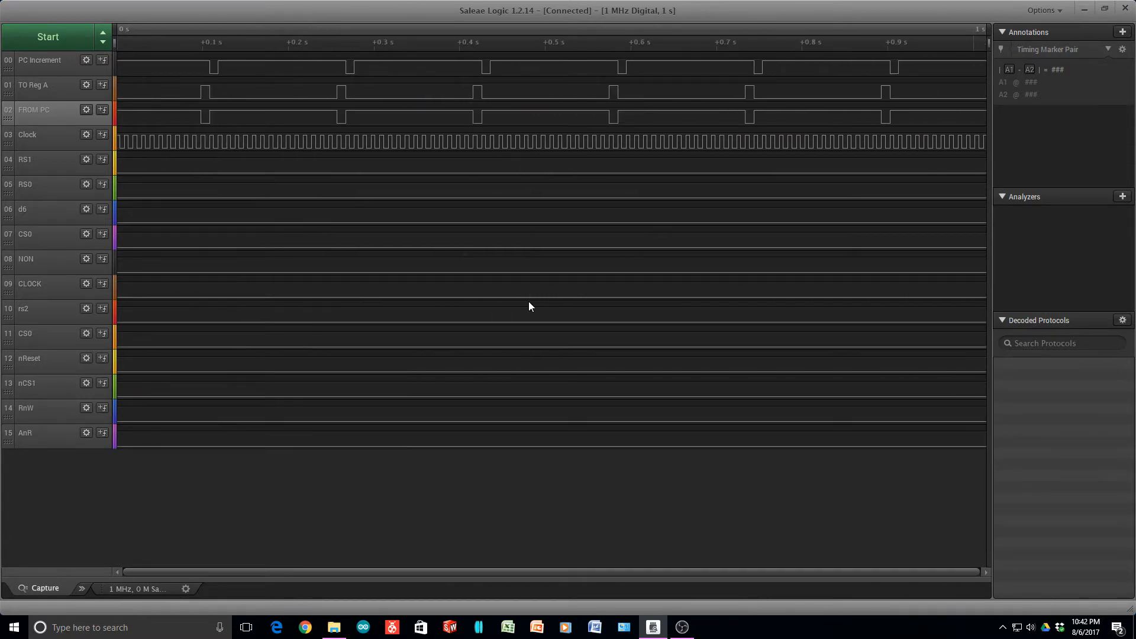
mouse_move(389, 222)
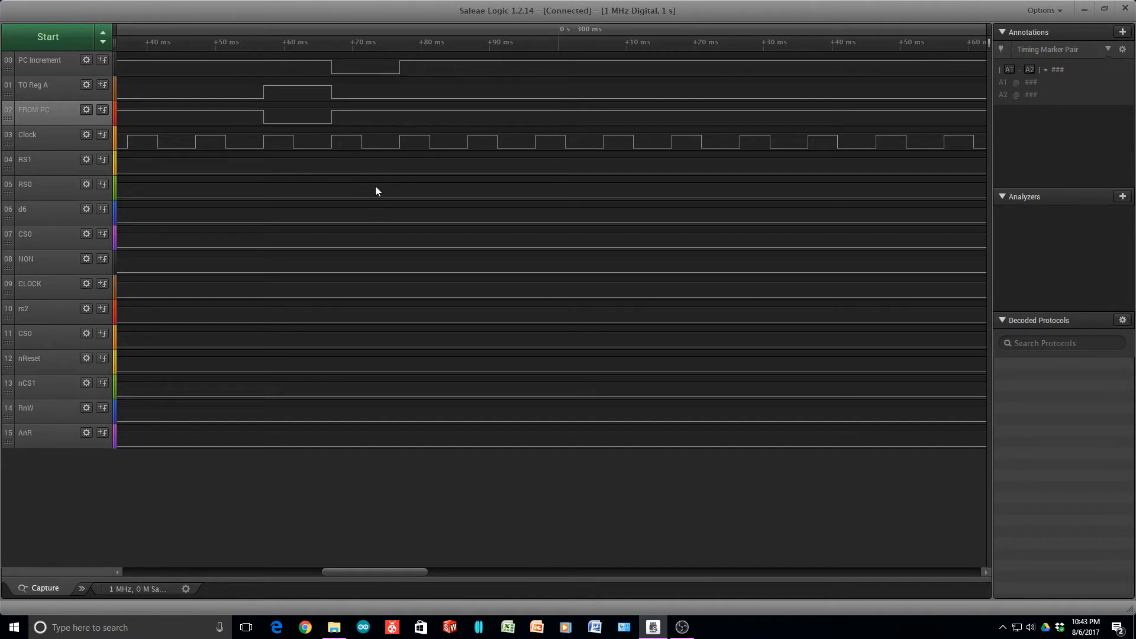
mouse_move(341, 230)
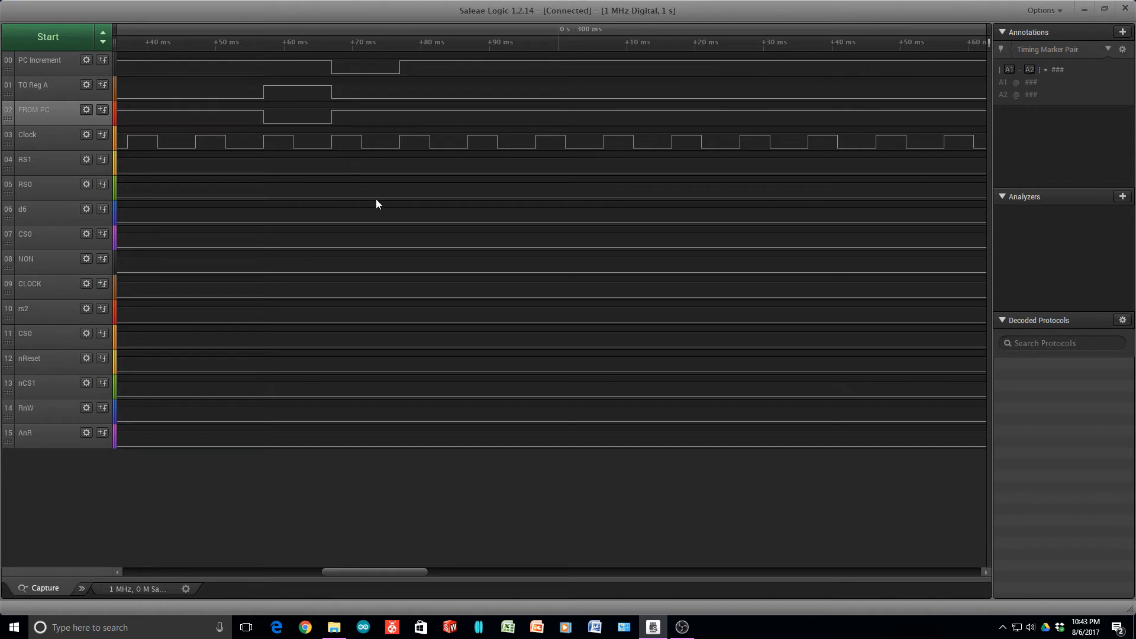
mouse_move(370, 196)
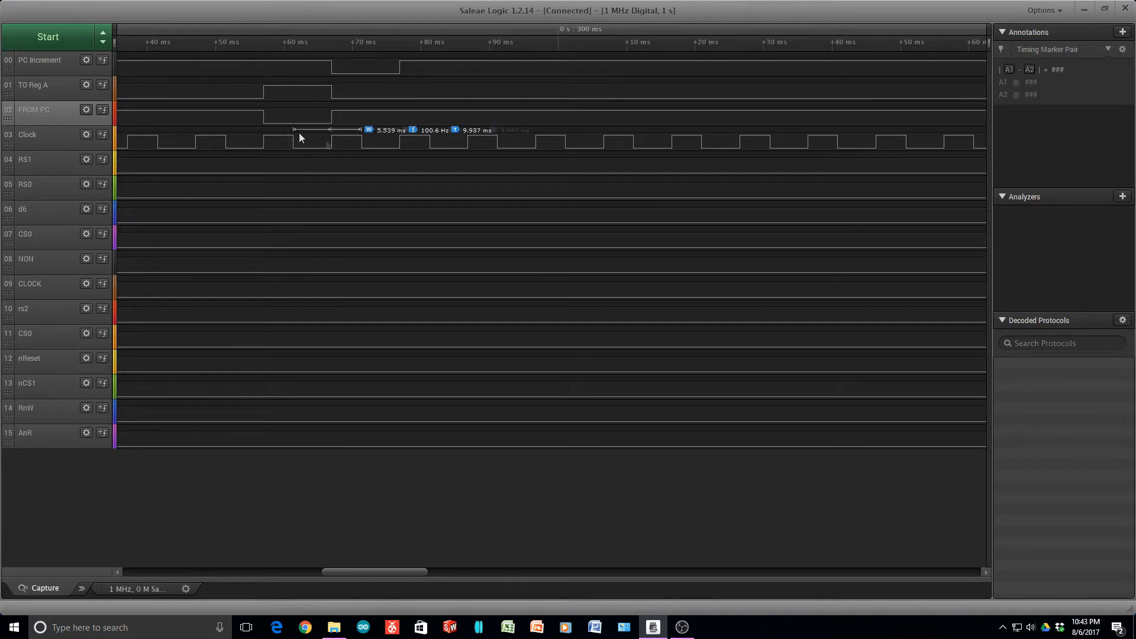
mouse_move(388, 228)
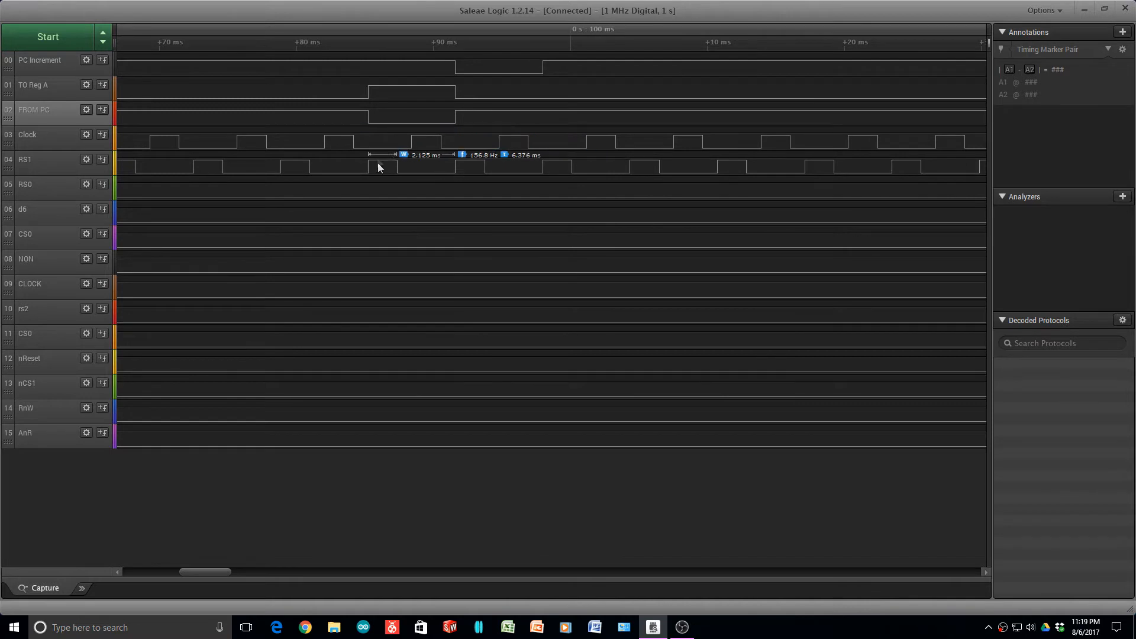
mouse_move(158, 184)
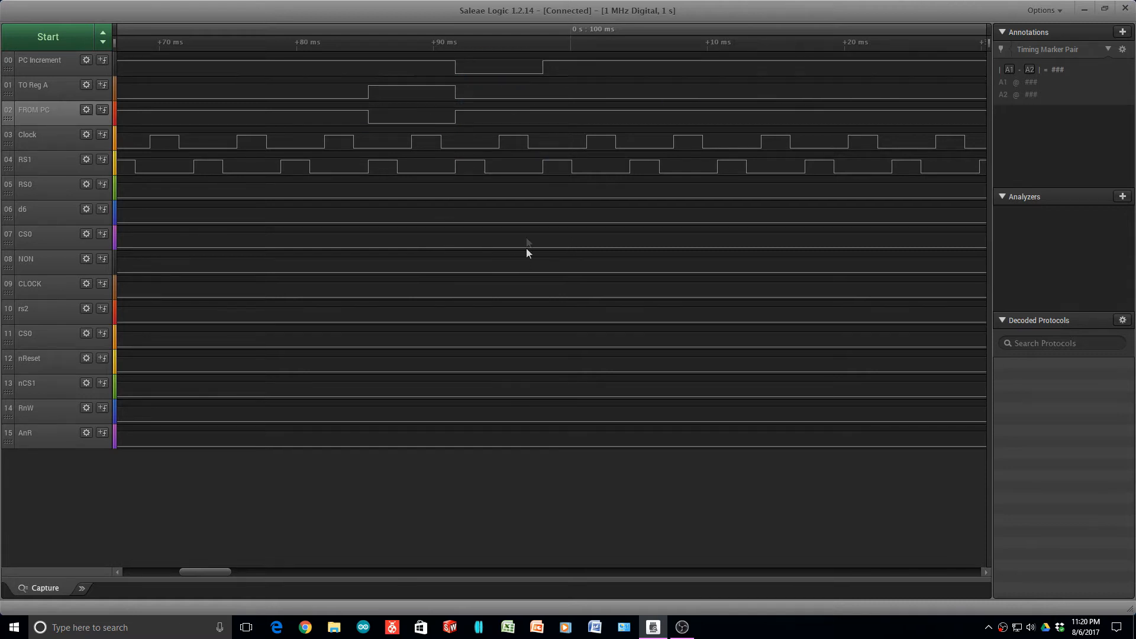
mouse_move(548, 273)
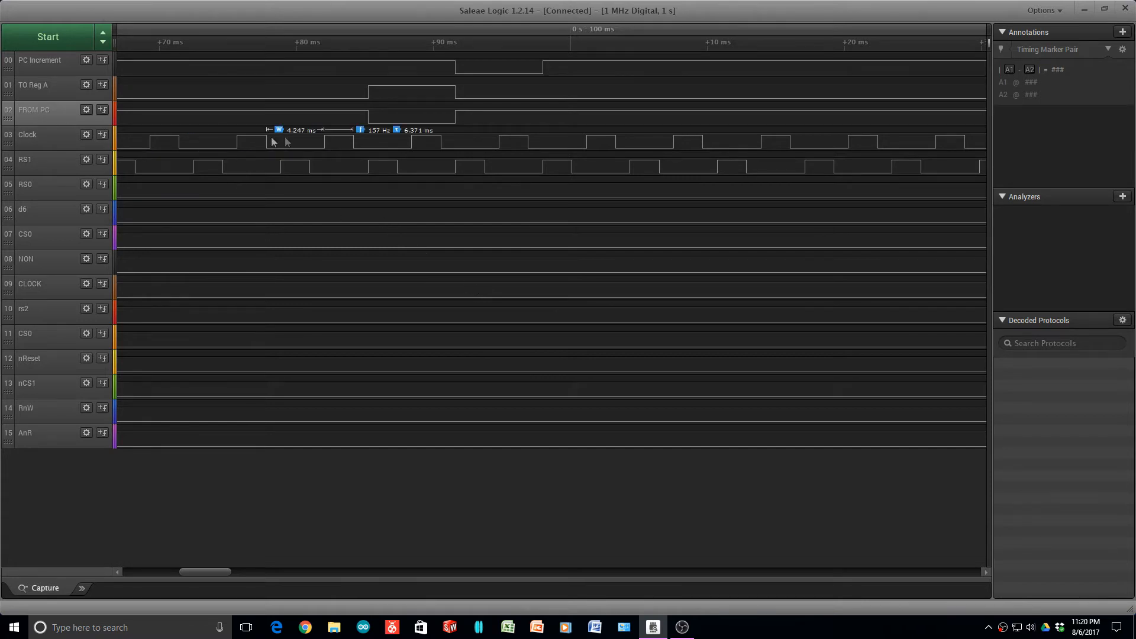
mouse_move(359, 108)
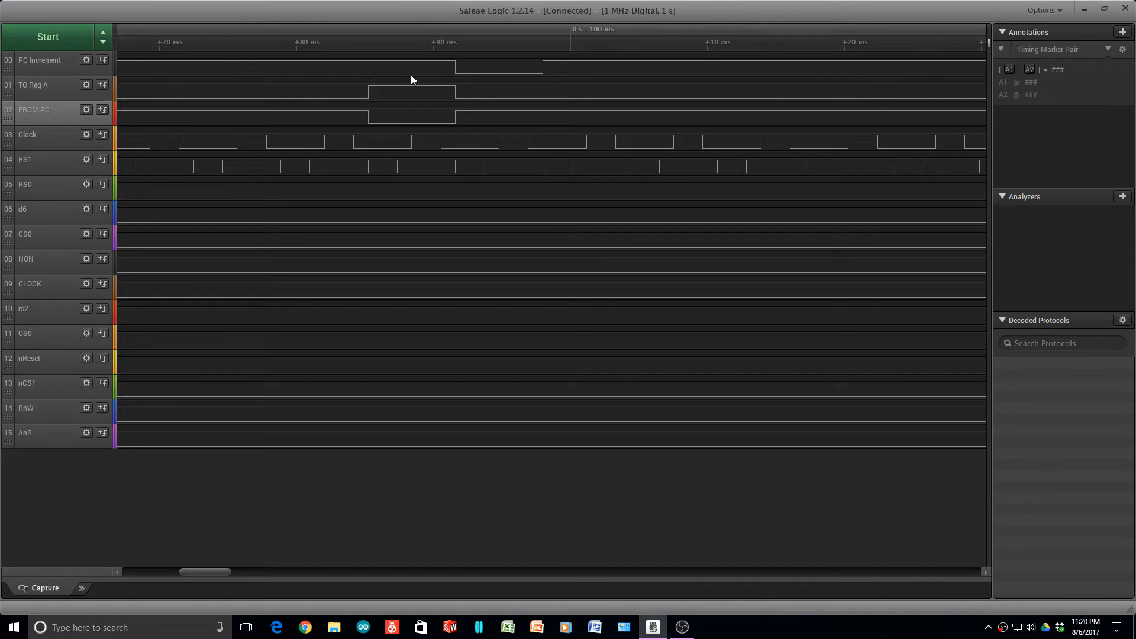
mouse_move(469, 223)
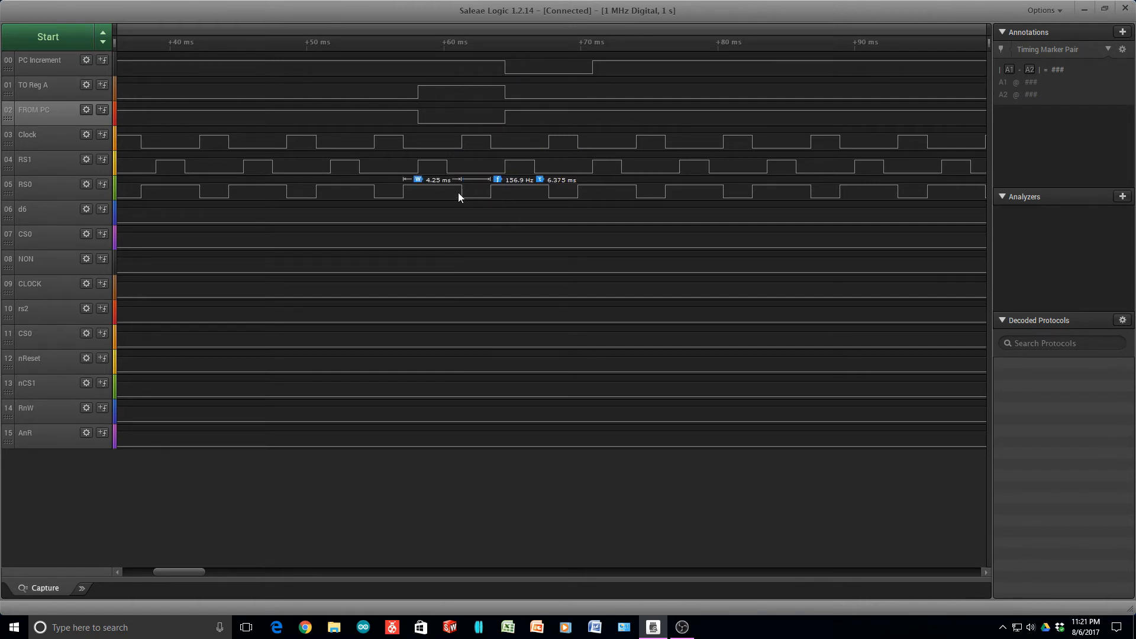
mouse_move(524, 254)
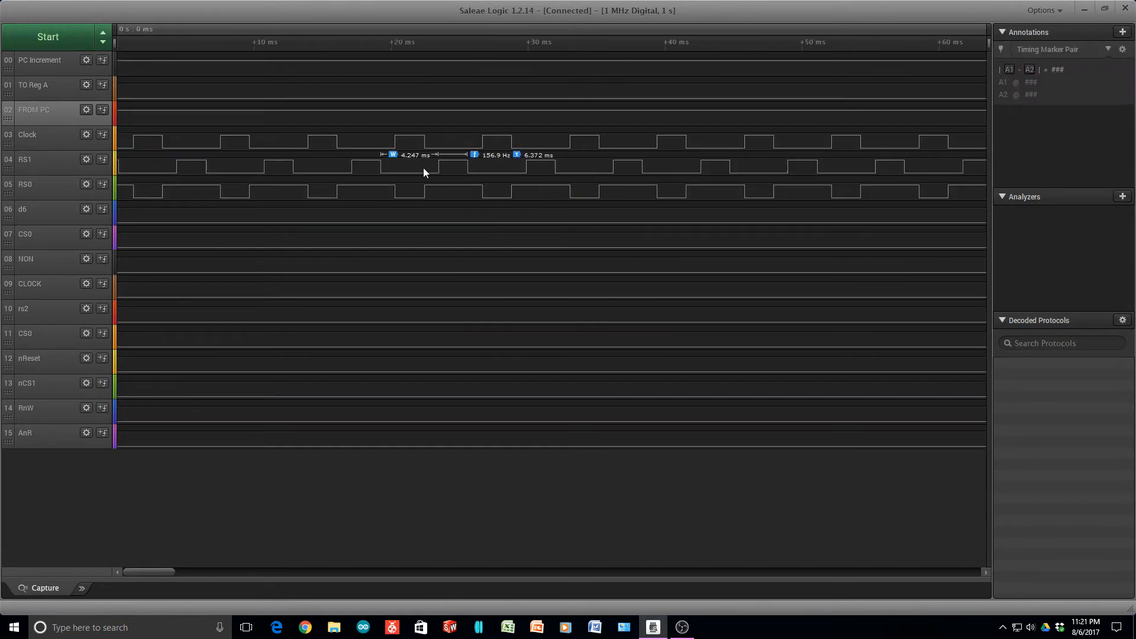
scroll(down, 3)
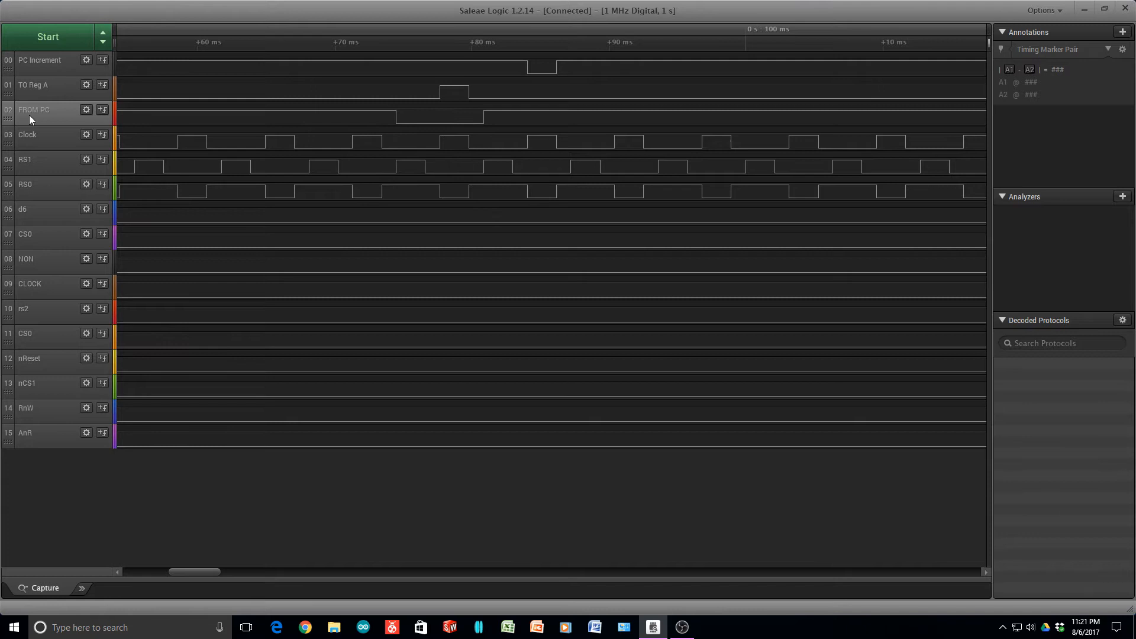
mouse_move(57, 116)
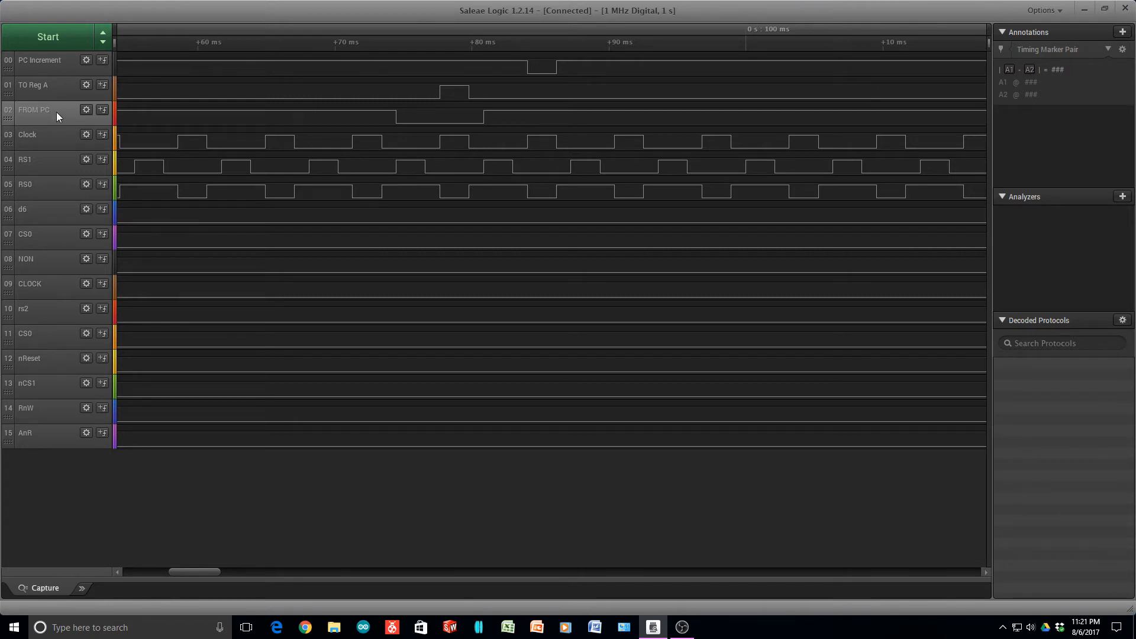
mouse_move(431, 116)
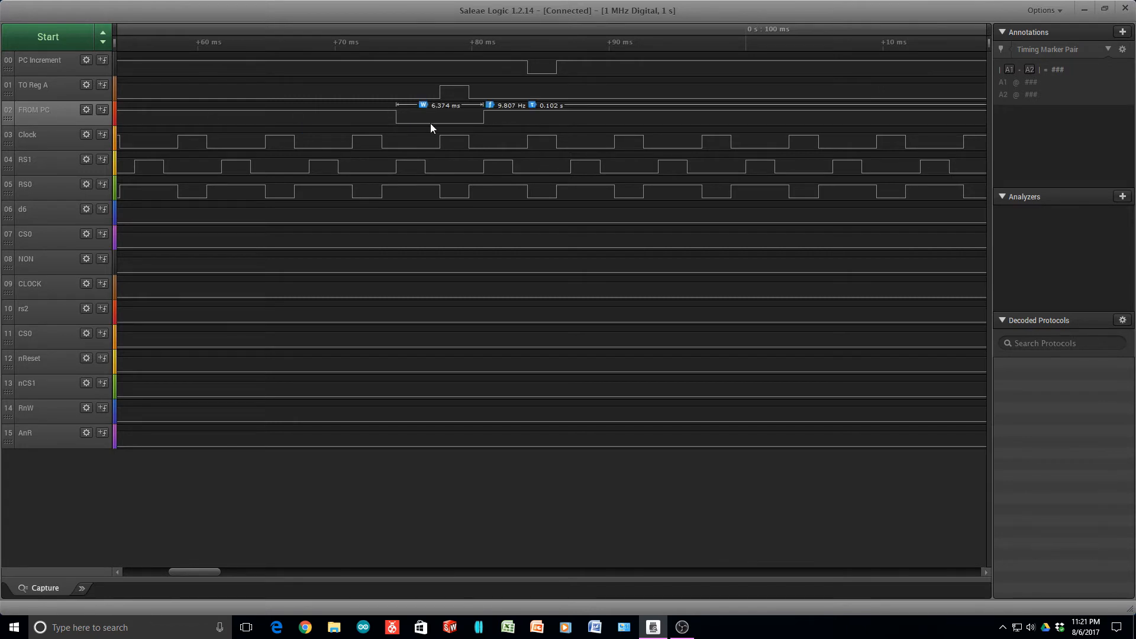
mouse_move(463, 120)
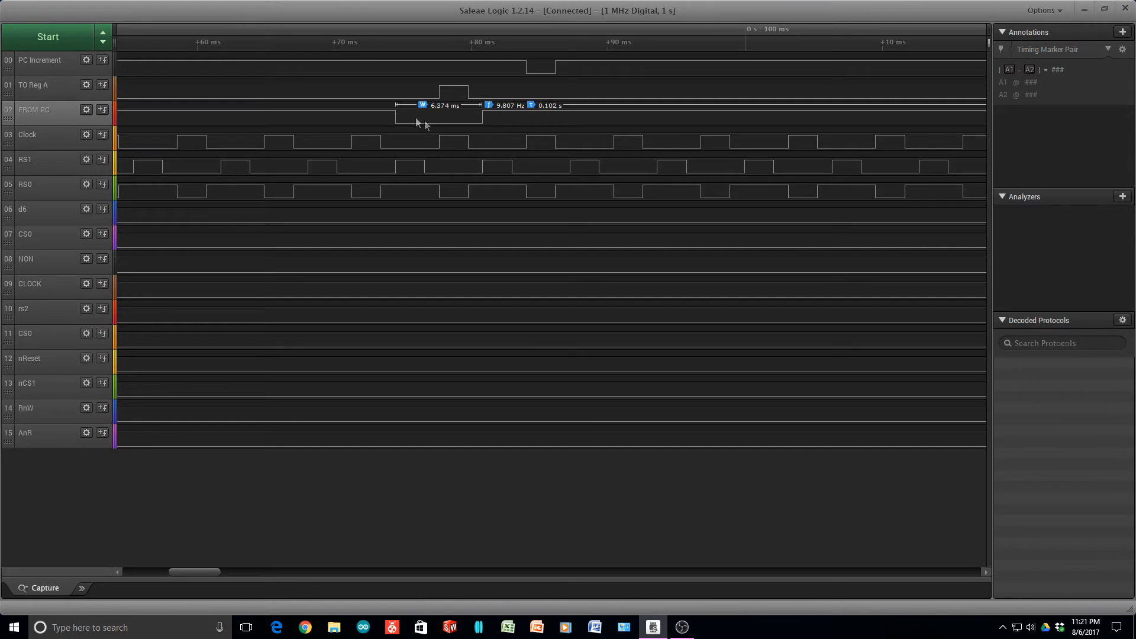
mouse_move(453, 118)
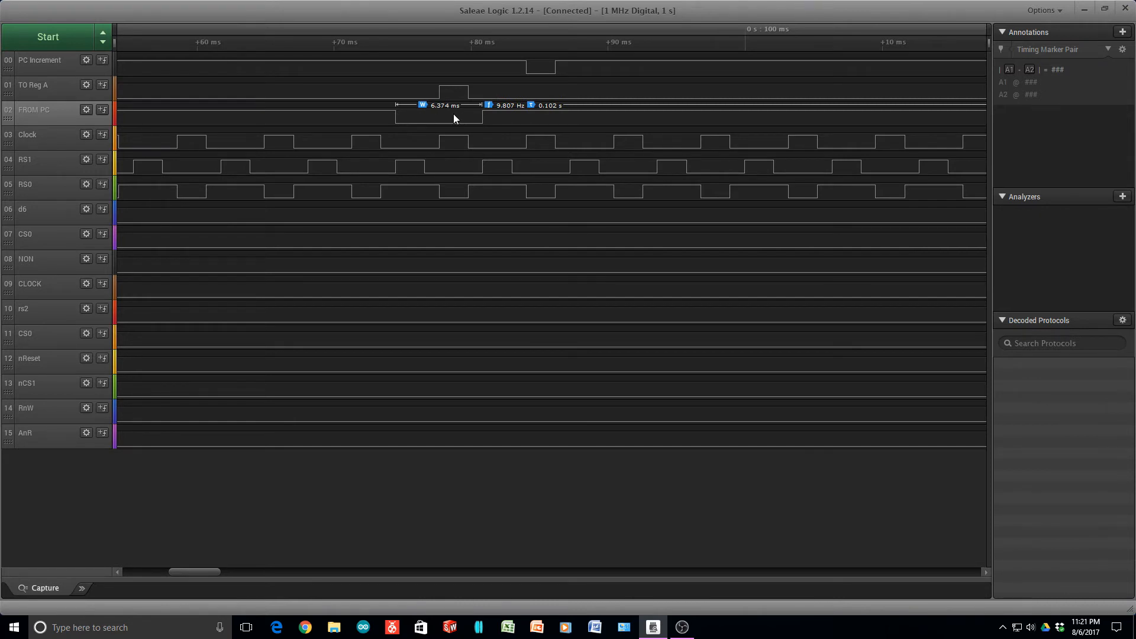
mouse_move(440, 122)
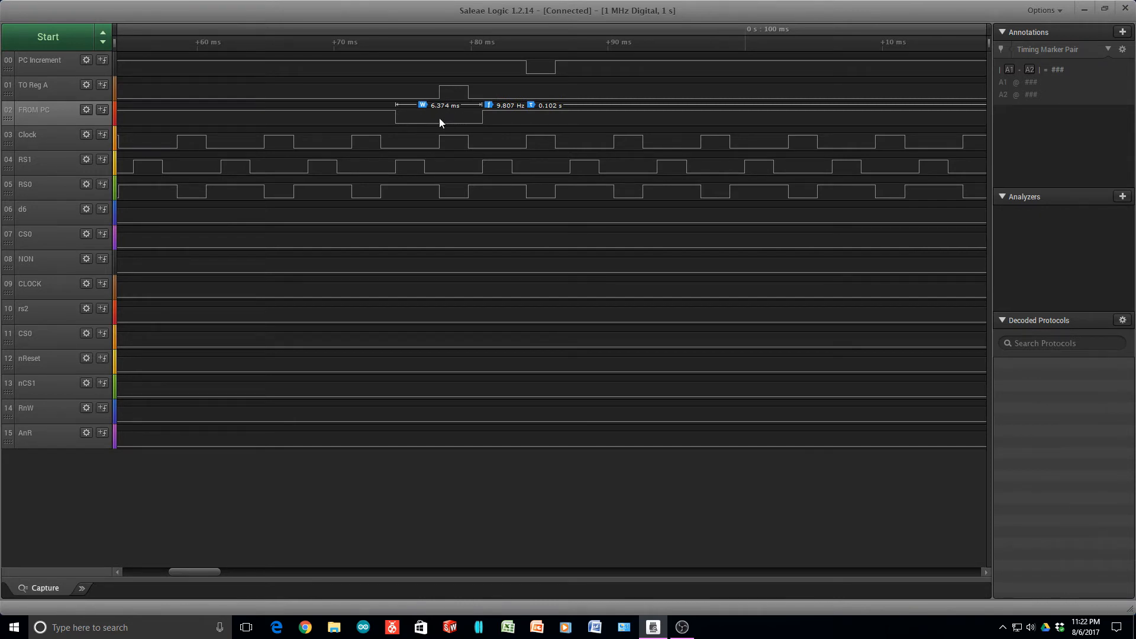
mouse_move(457, 117)
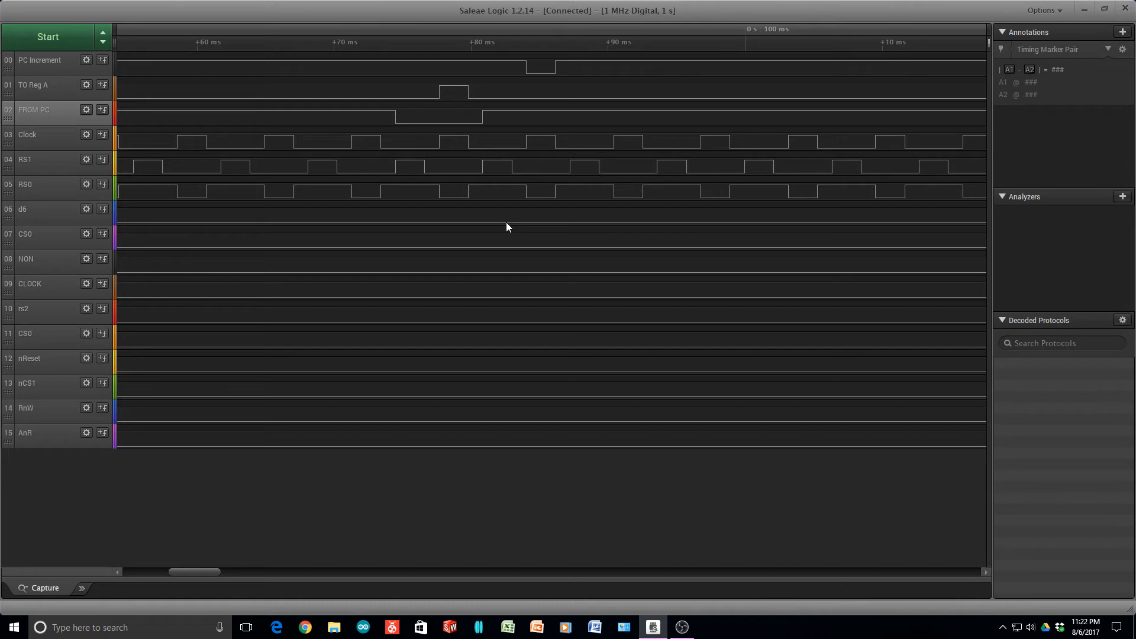
mouse_move(453, 187)
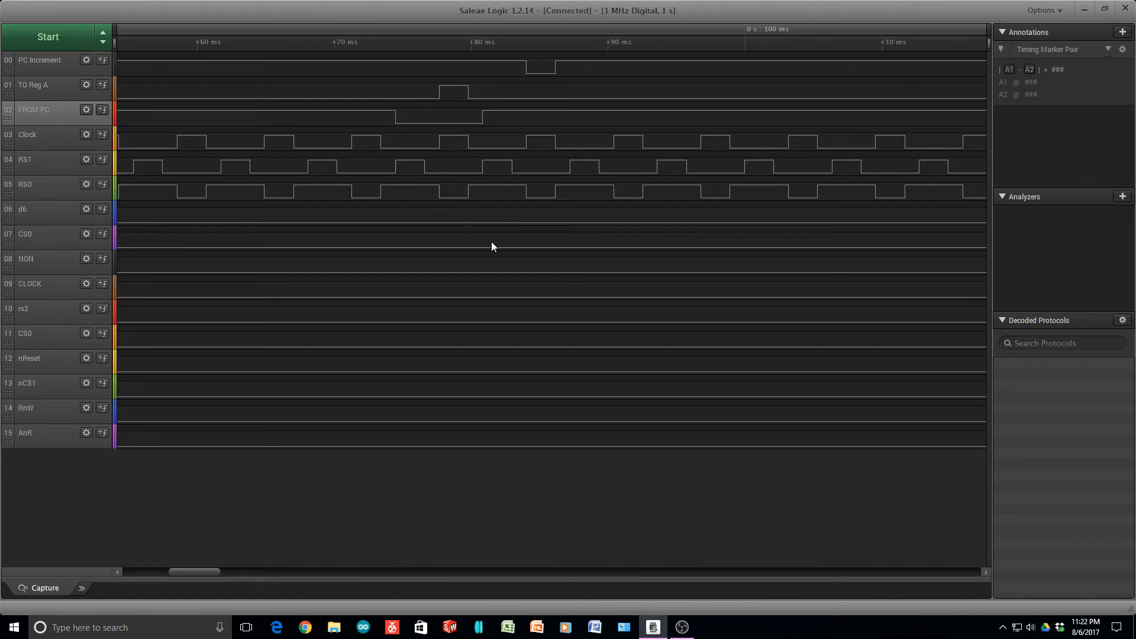
mouse_move(499, 292)
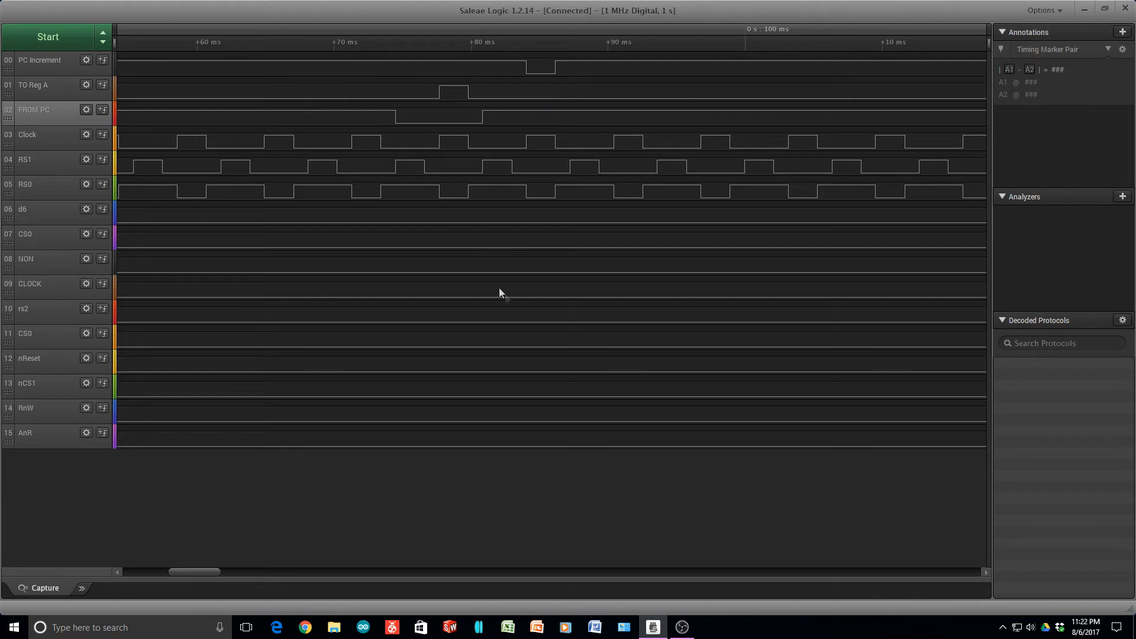
mouse_move(460, 294)
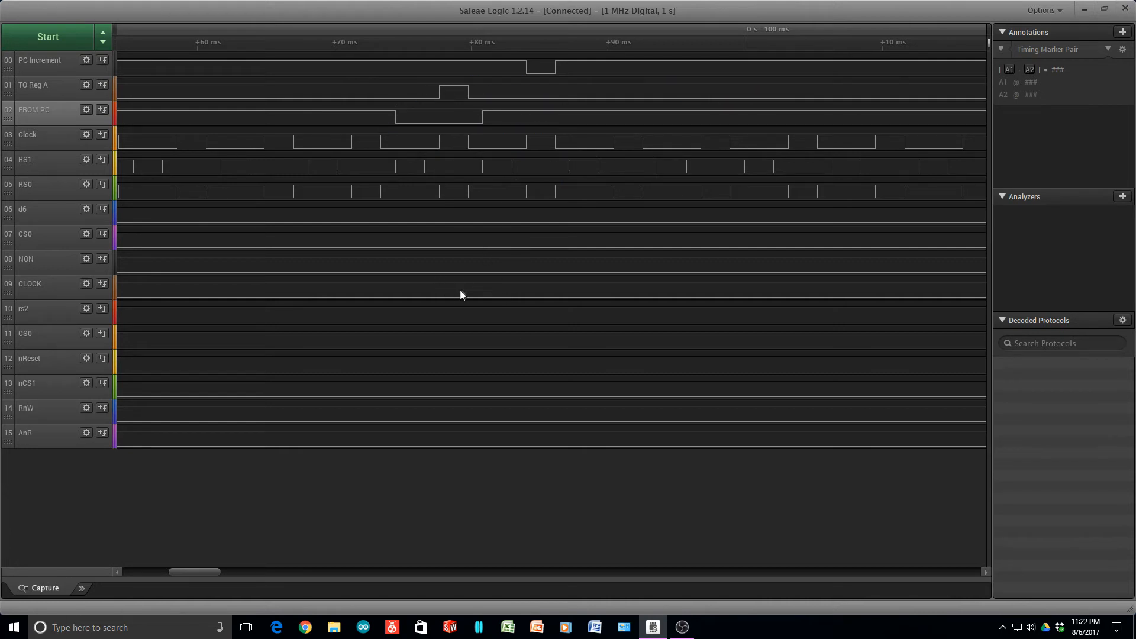
mouse_move(518, 313)
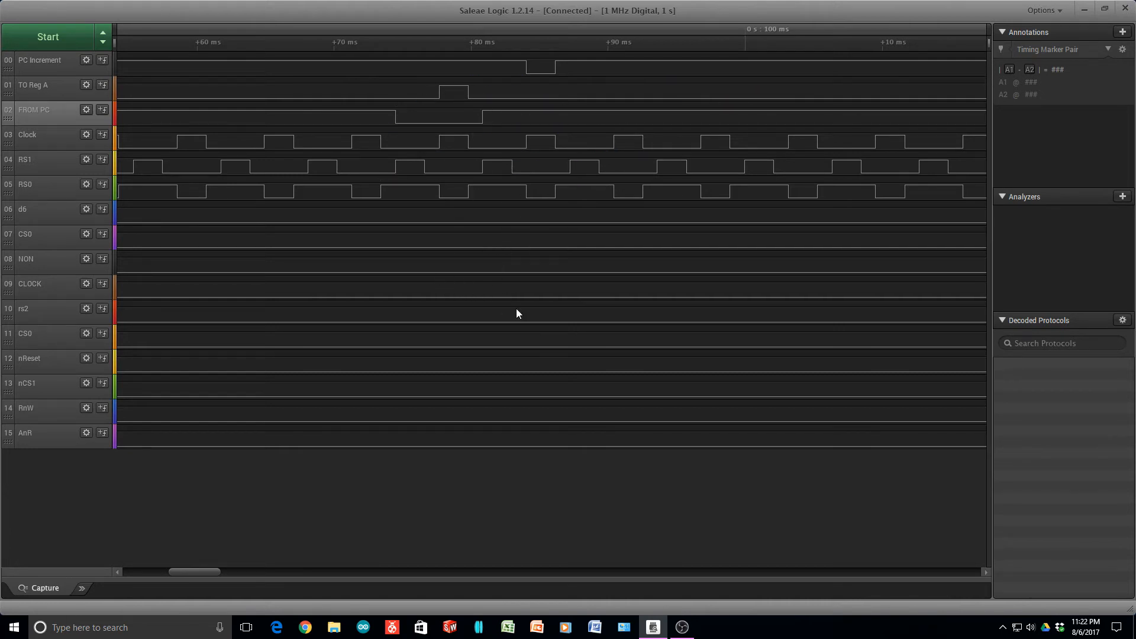